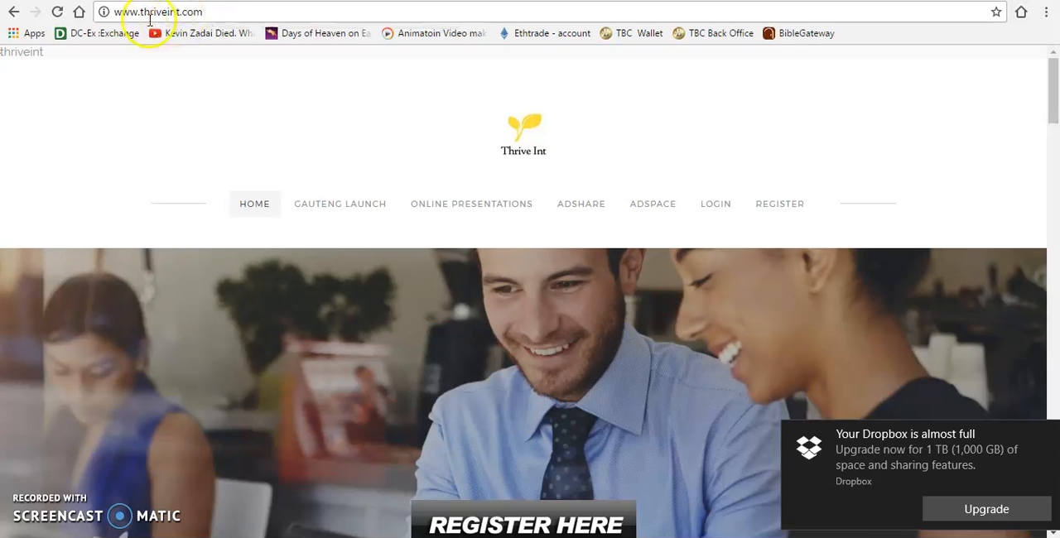
mouse_move(740, 222)
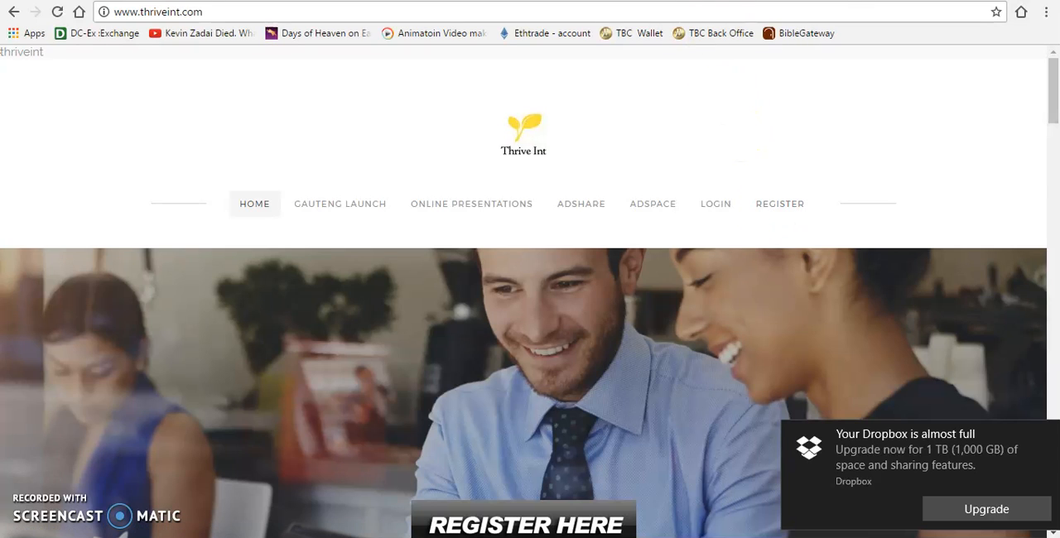
mouse_move(779, 204)
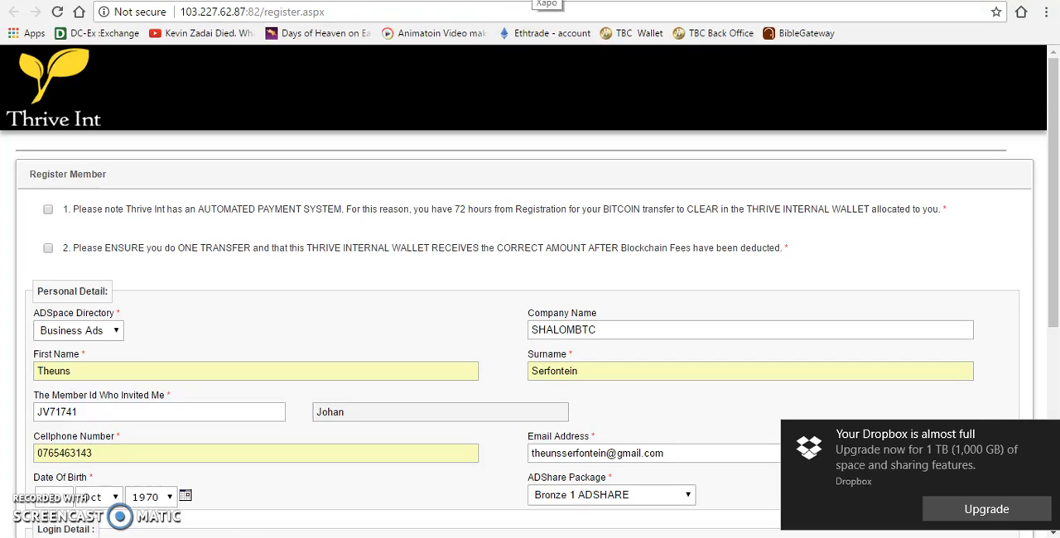
left_click(546, 4)
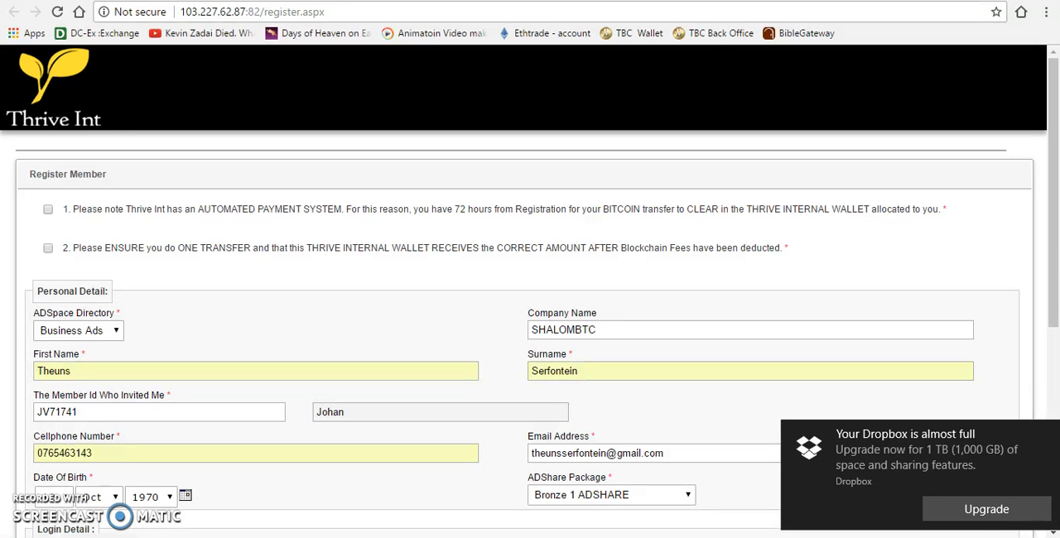
scroll("down", 3)
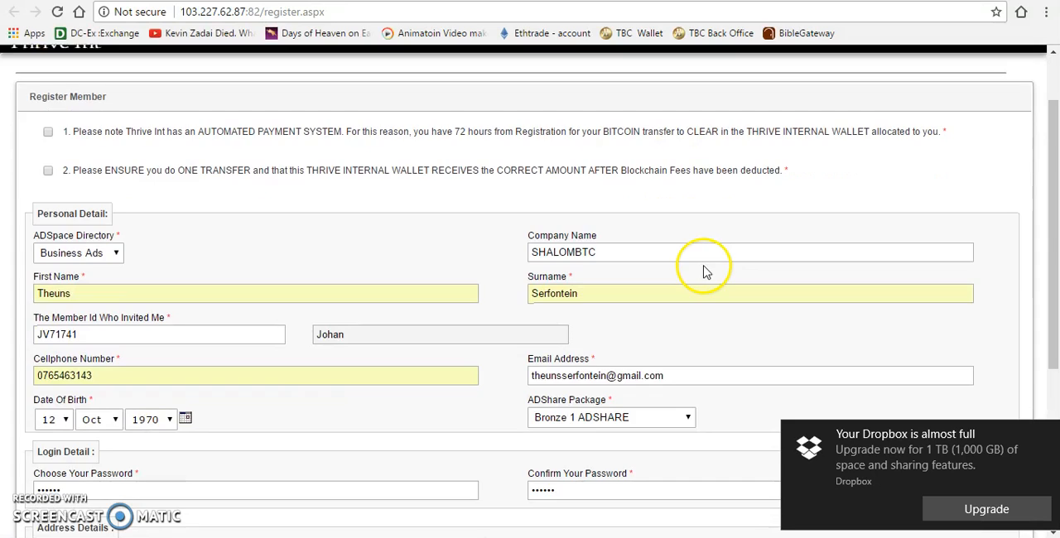
scroll("down", 3)
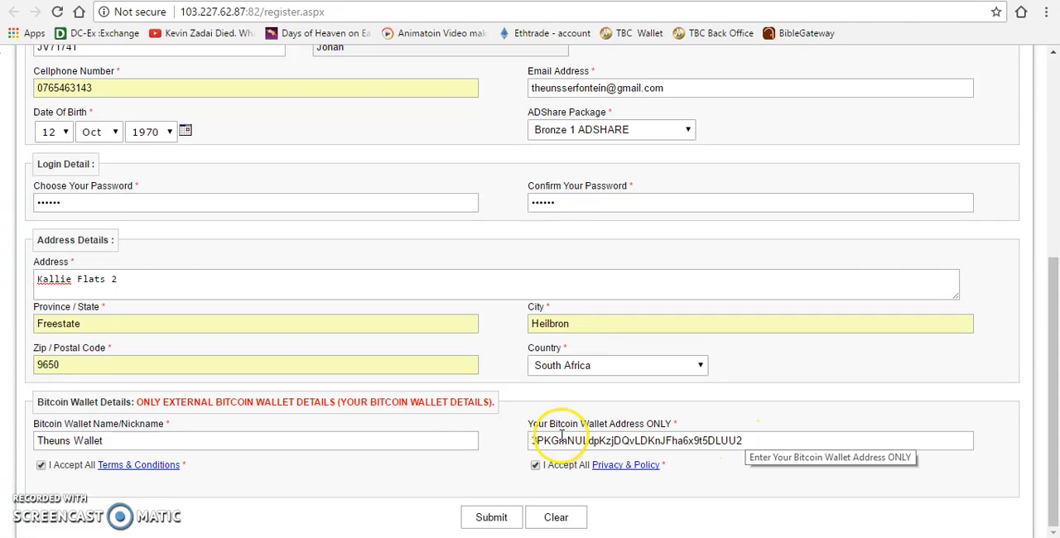
mouse_move(339, 286)
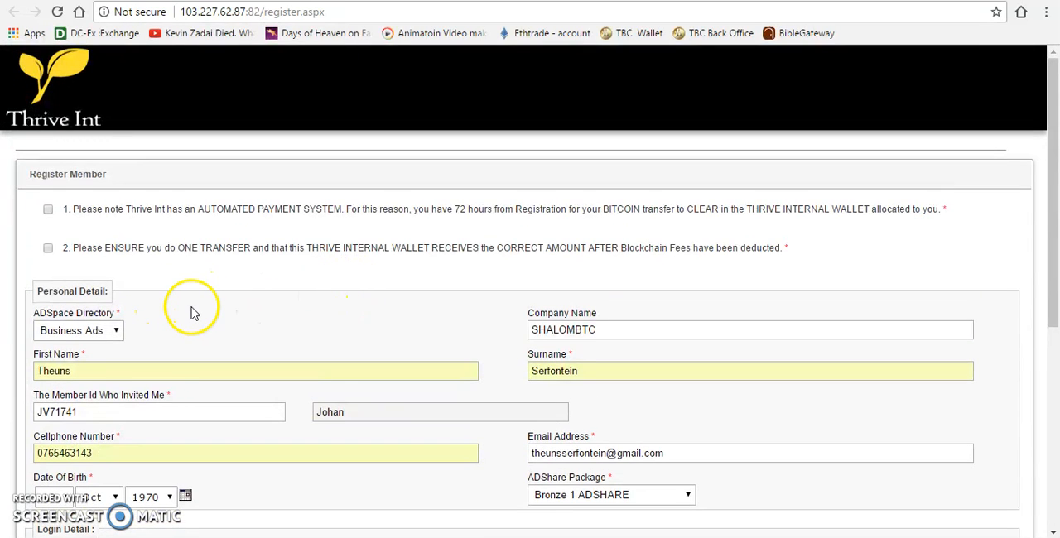
scroll("down", 3)
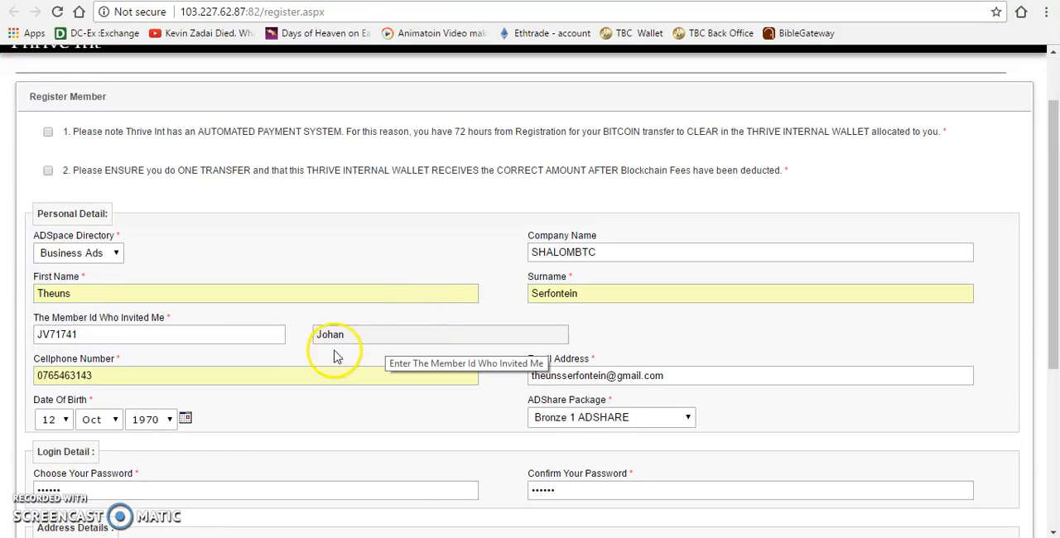
scroll("down", 3)
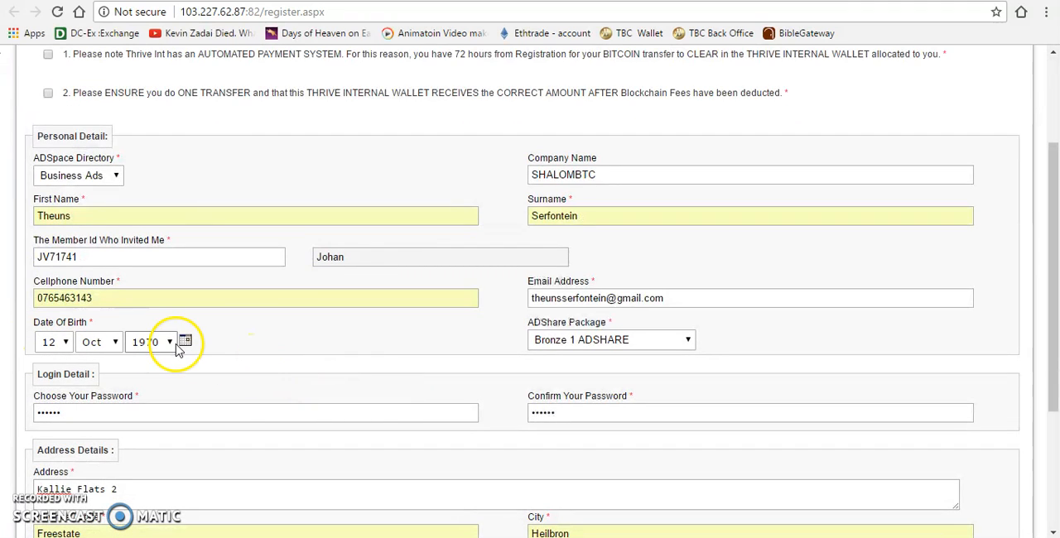
mouse_move(593, 340)
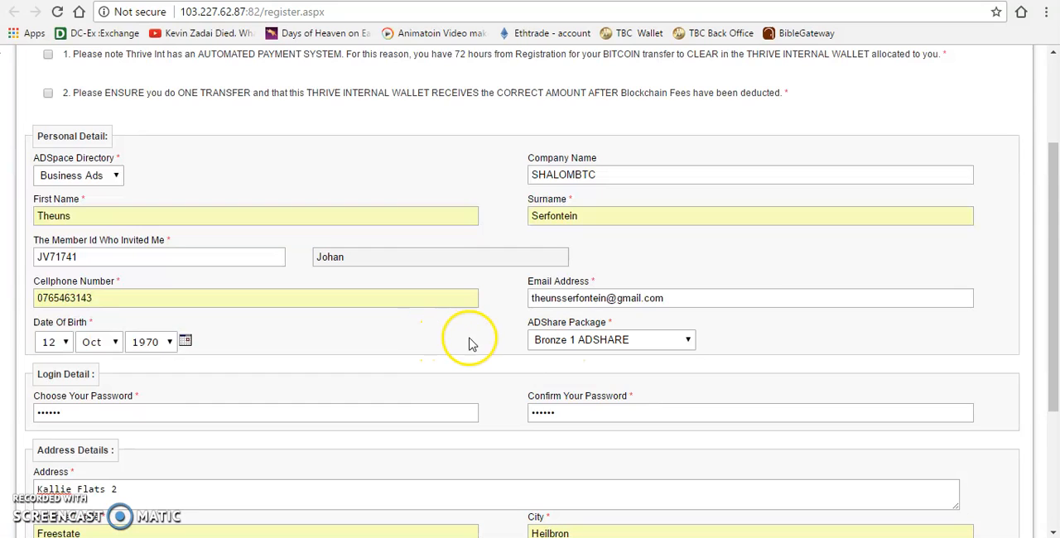
mouse_move(687, 339)
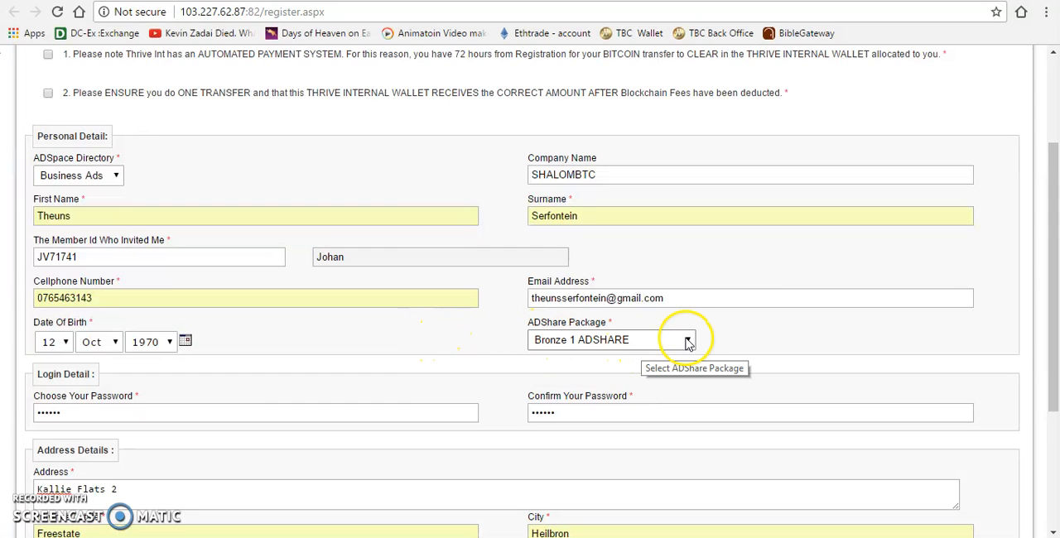
mouse_move(352, 255)
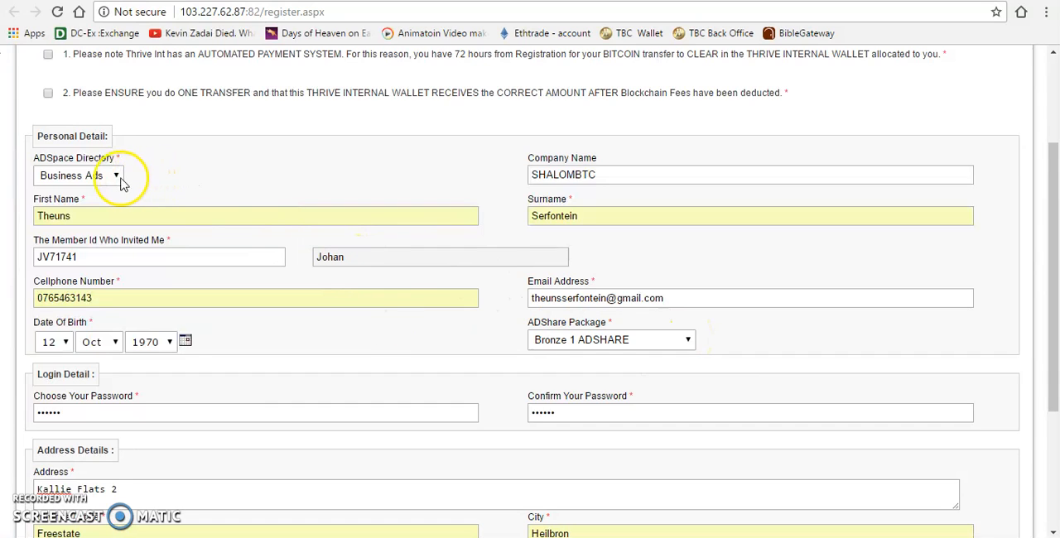
mouse_move(74, 175)
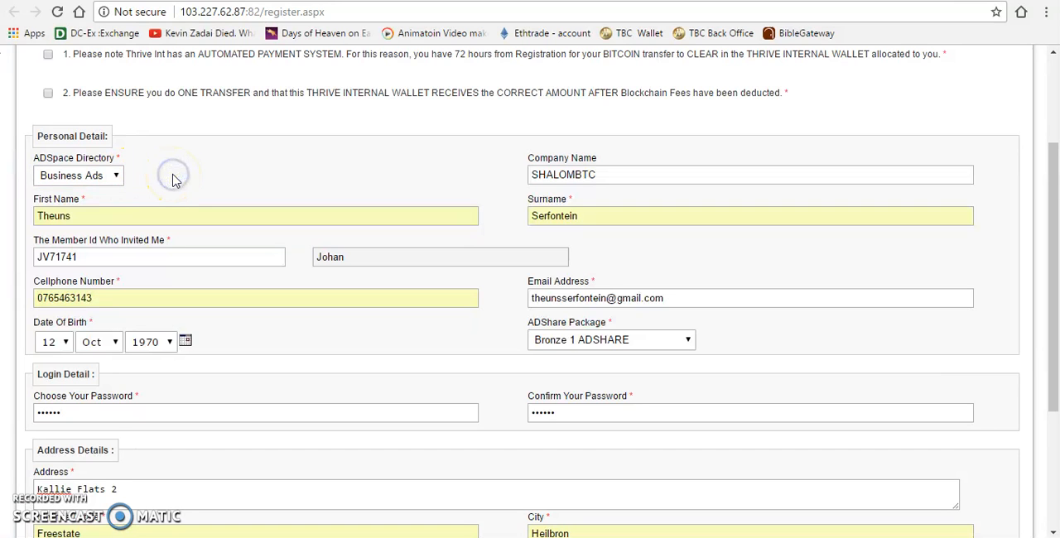
scroll("down", 3)
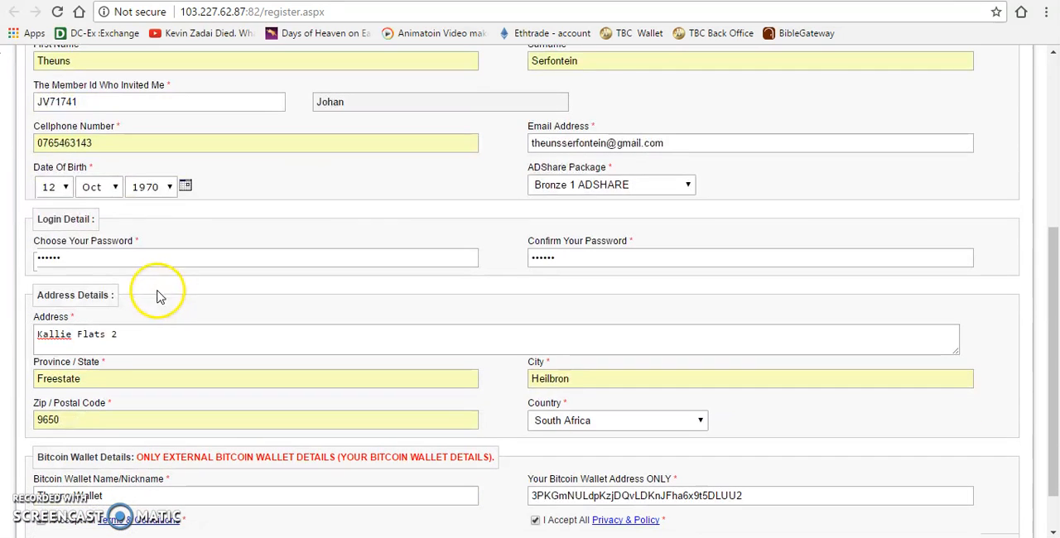
mouse_move(554, 294)
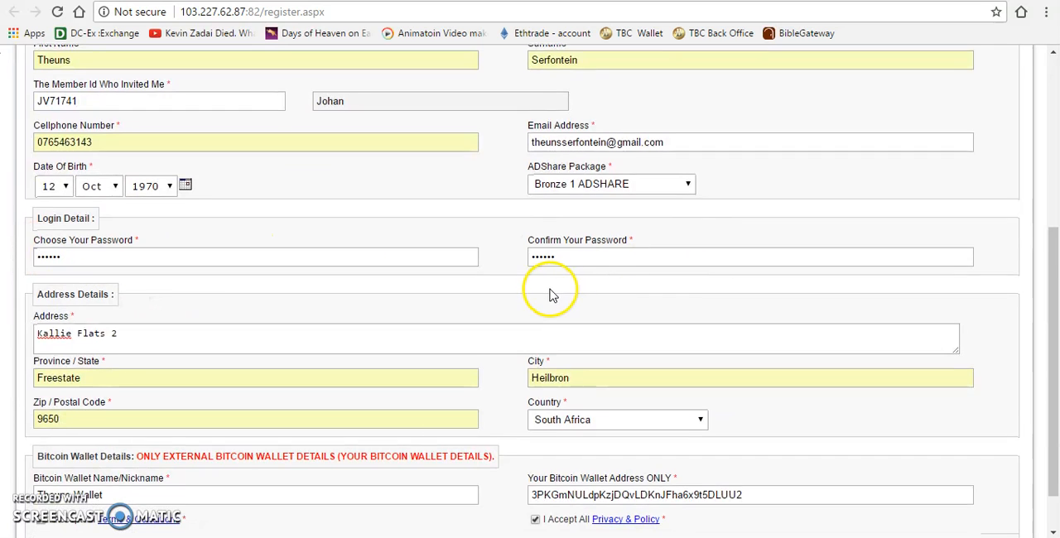
scroll("down", 3)
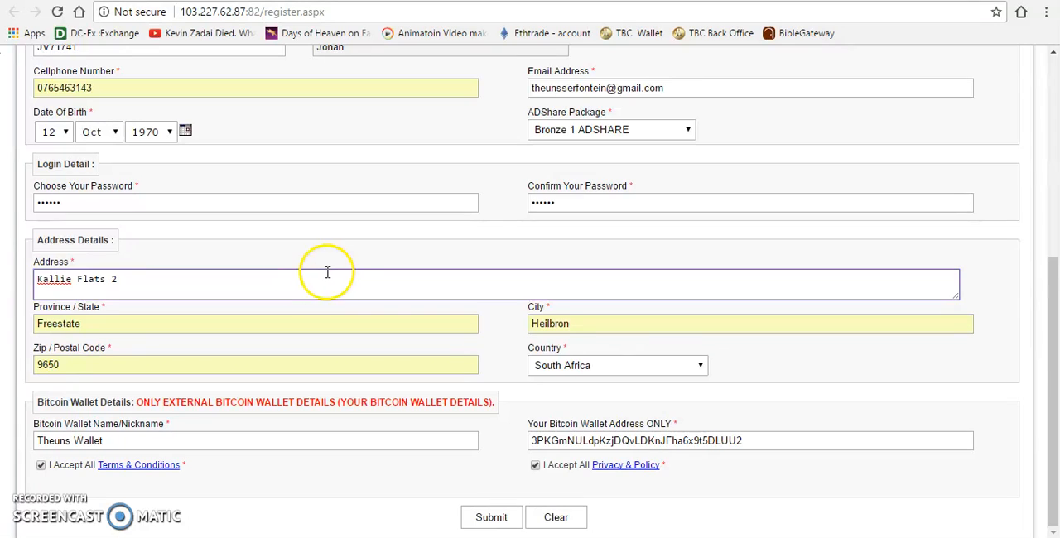
scroll("up", 3)
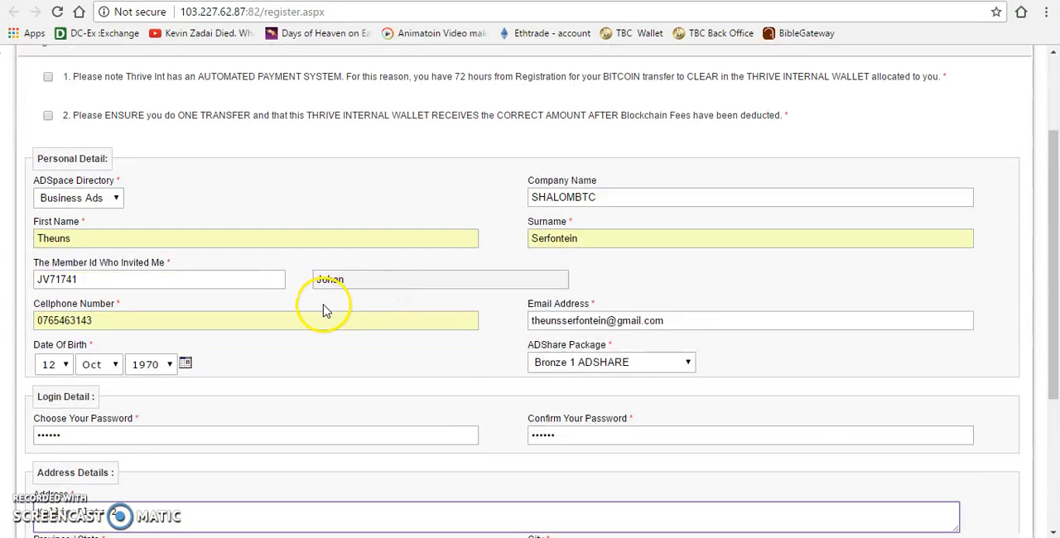
scroll("down", 3)
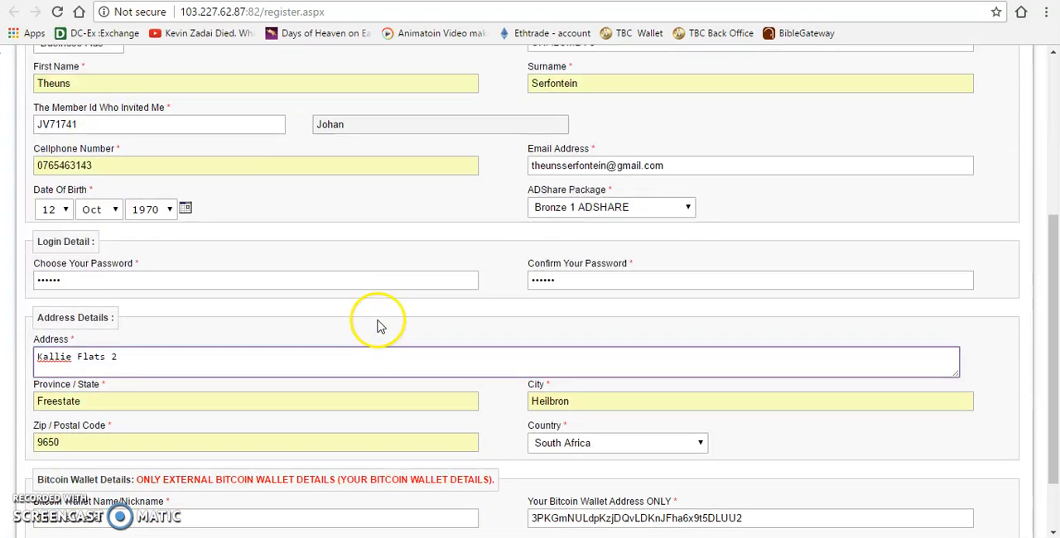
scroll("down", 3)
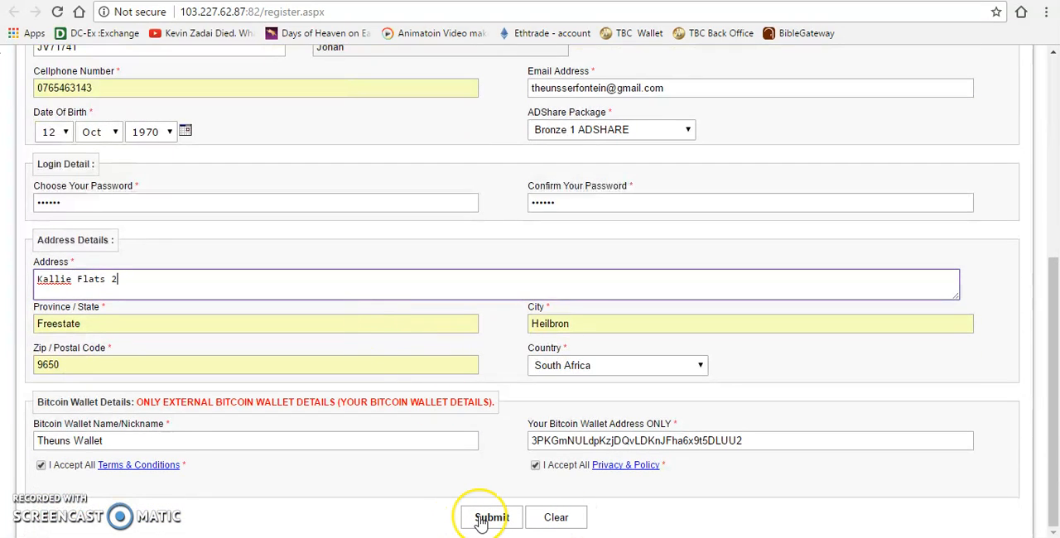
Step: Submit the registration and dismiss the alert requiring the automated-payment notice to be ticked
left_click(491, 517)
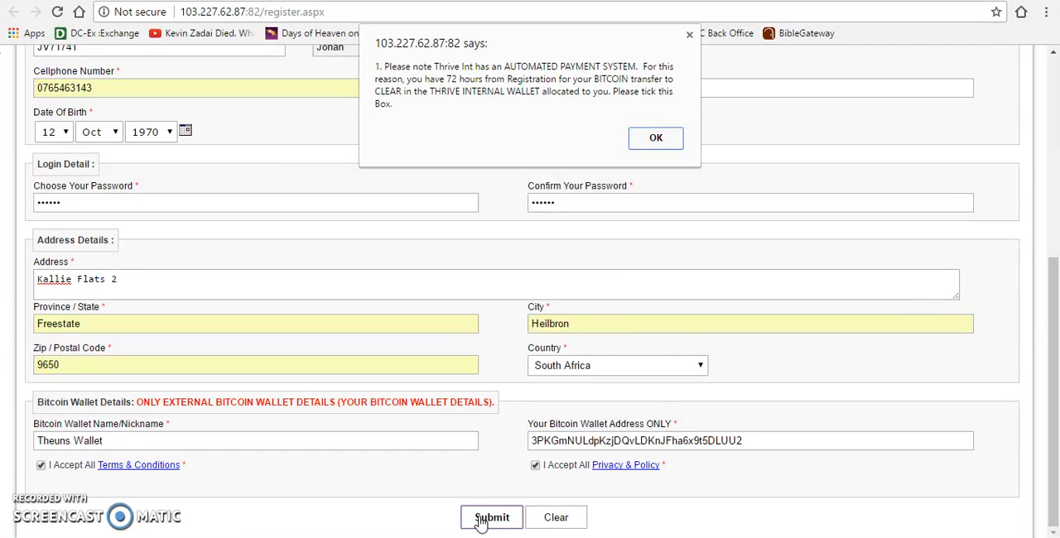
mouse_move(580, 308)
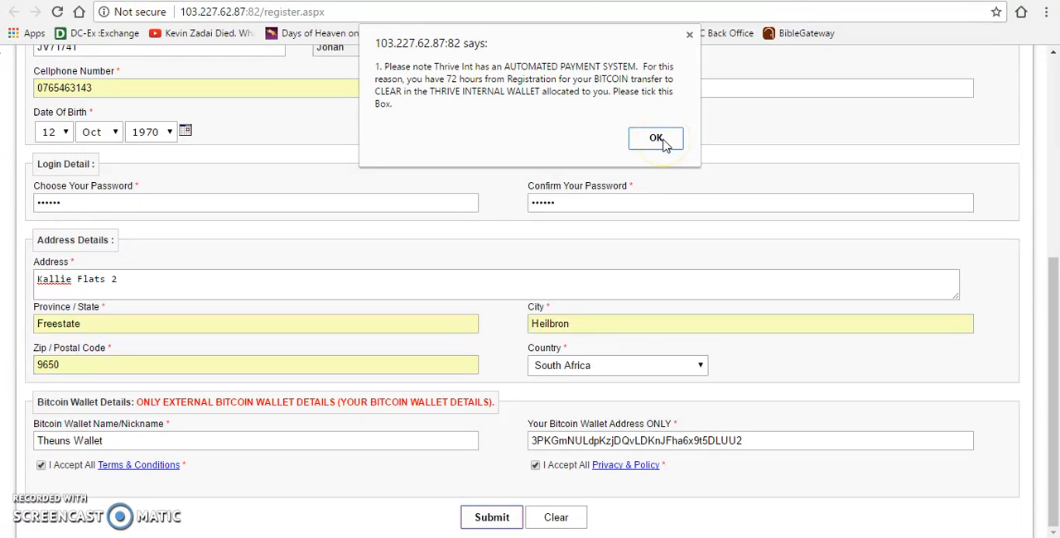
left_click(656, 138)
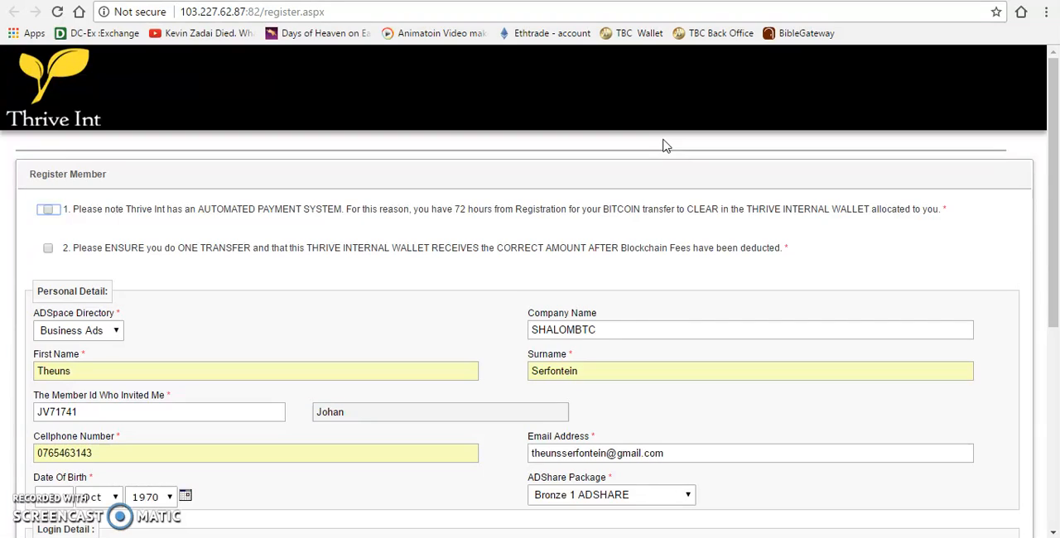
mouse_move(600, 274)
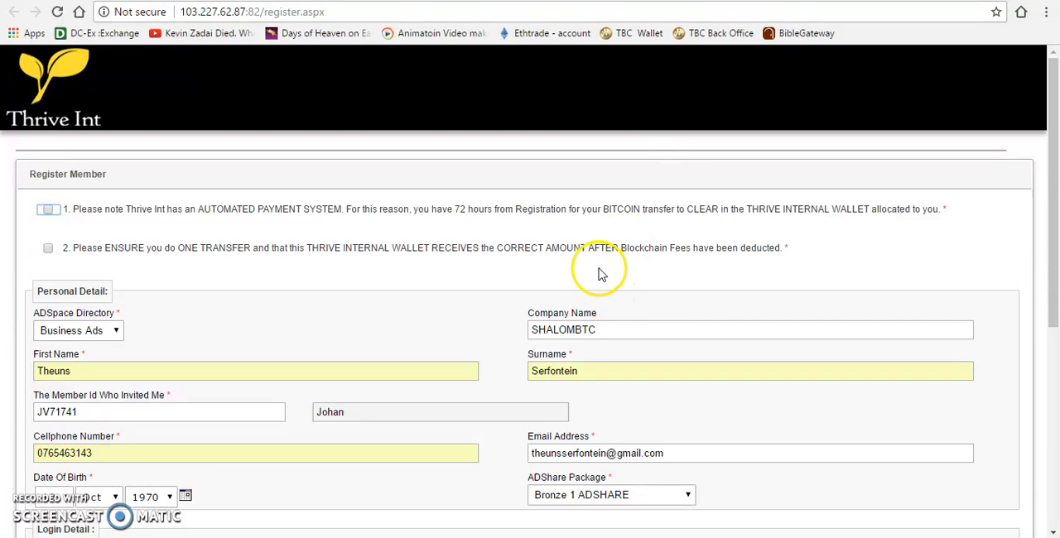
mouse_move(601, 273)
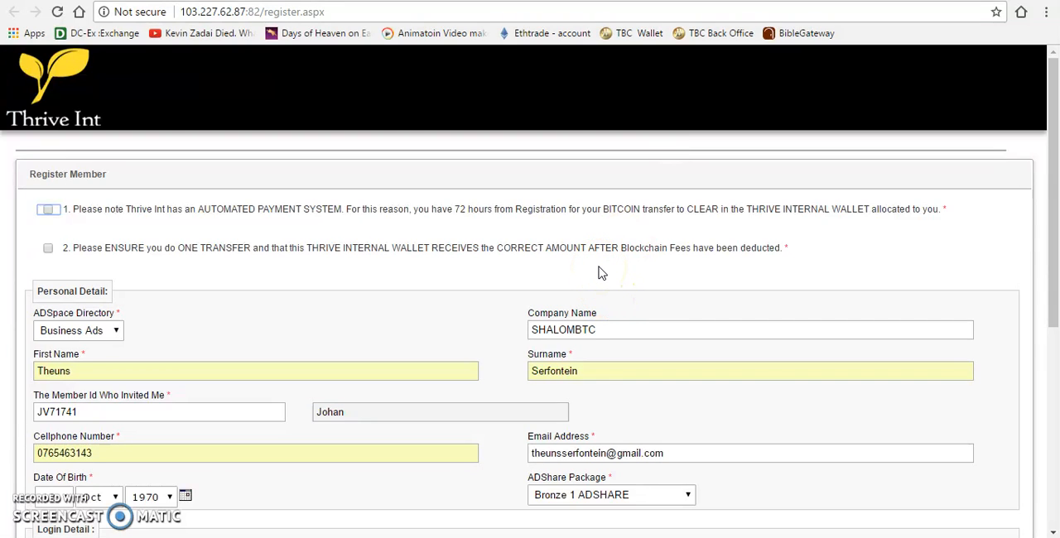
mouse_move(603, 240)
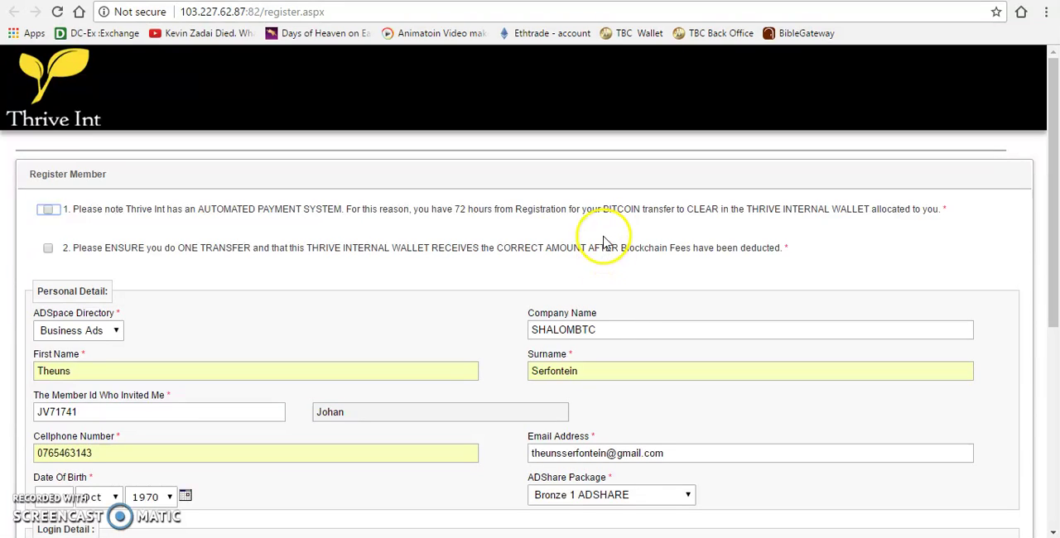
mouse_move(8, 204)
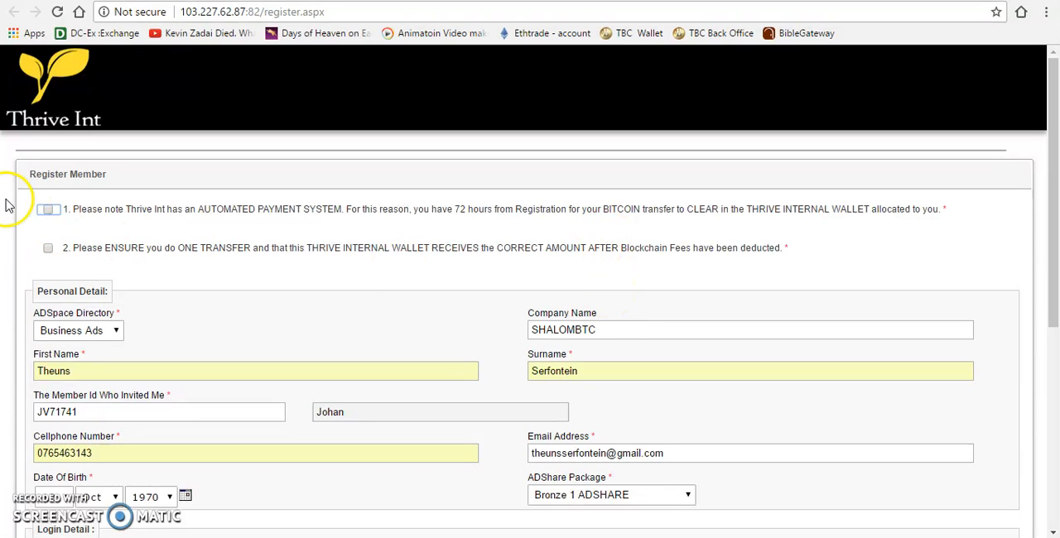
Step: Tick the 72-hour automated payment and single correct-amount transfer checkboxes
left_click(48, 209)
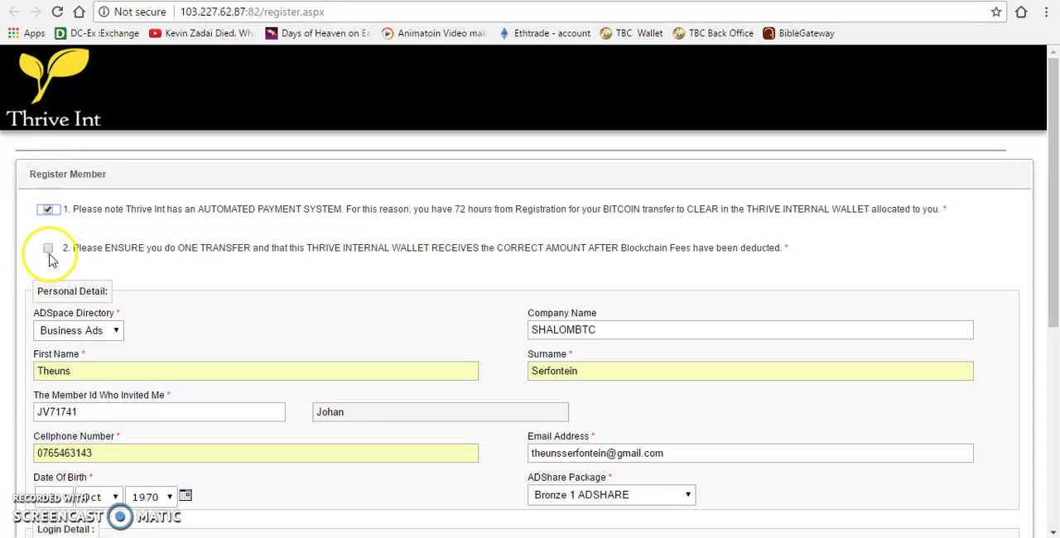
left_click(47, 248)
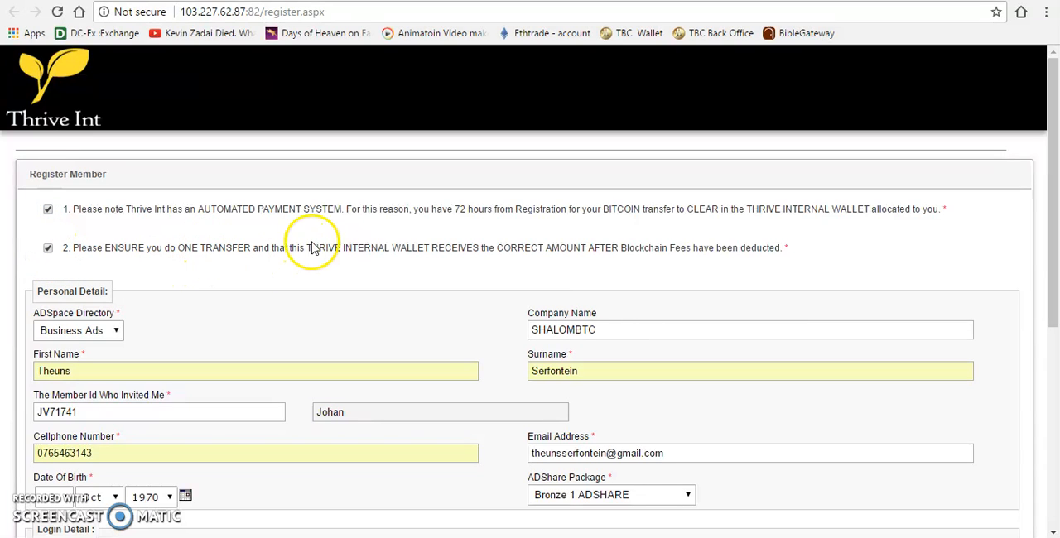
mouse_move(164, 217)
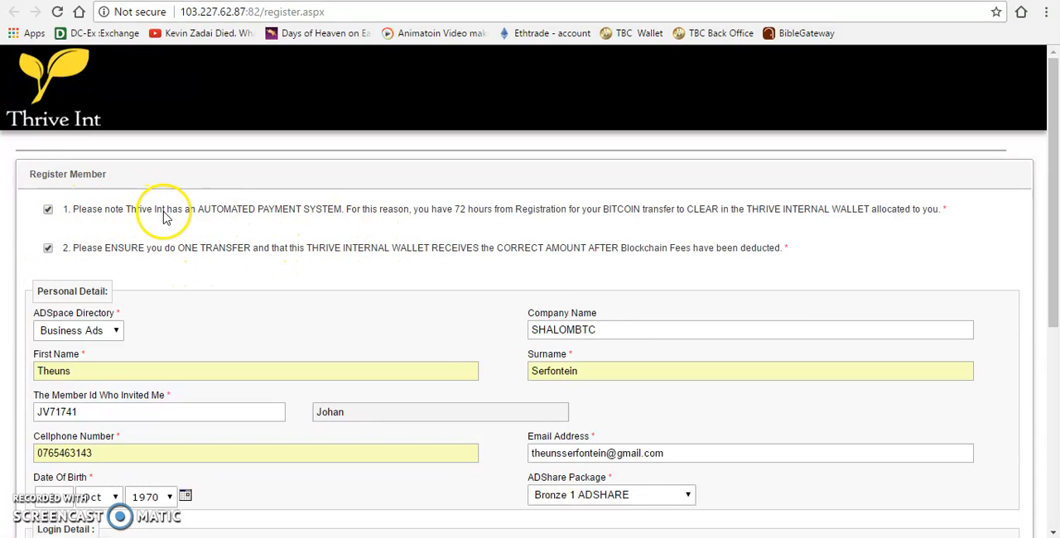
mouse_move(371, 221)
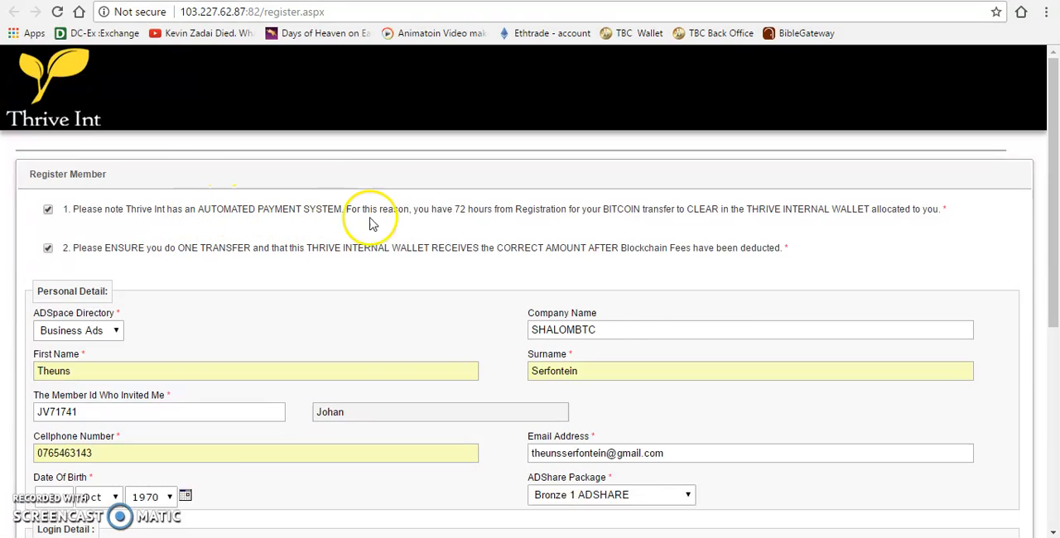
mouse_move(468, 218)
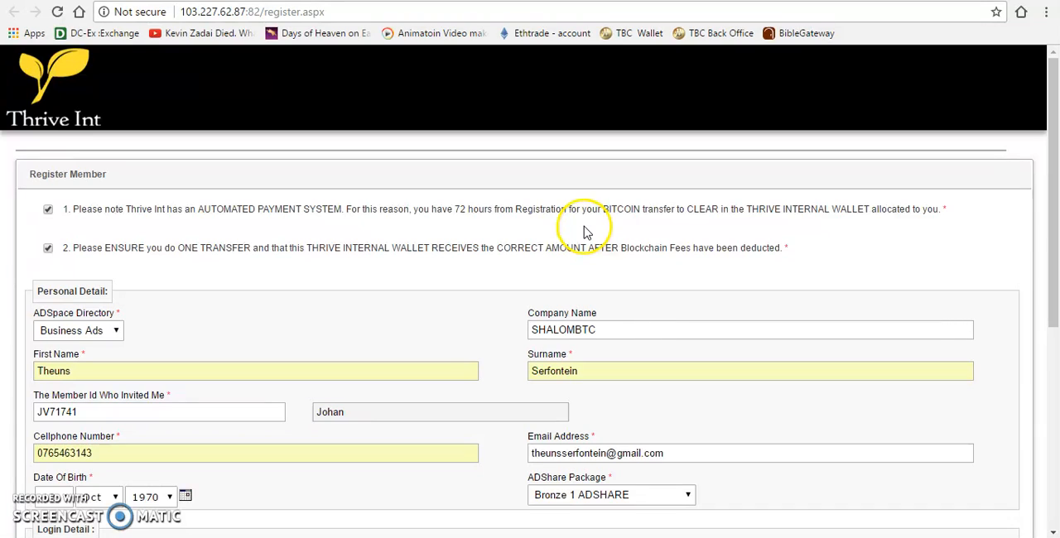
mouse_move(721, 217)
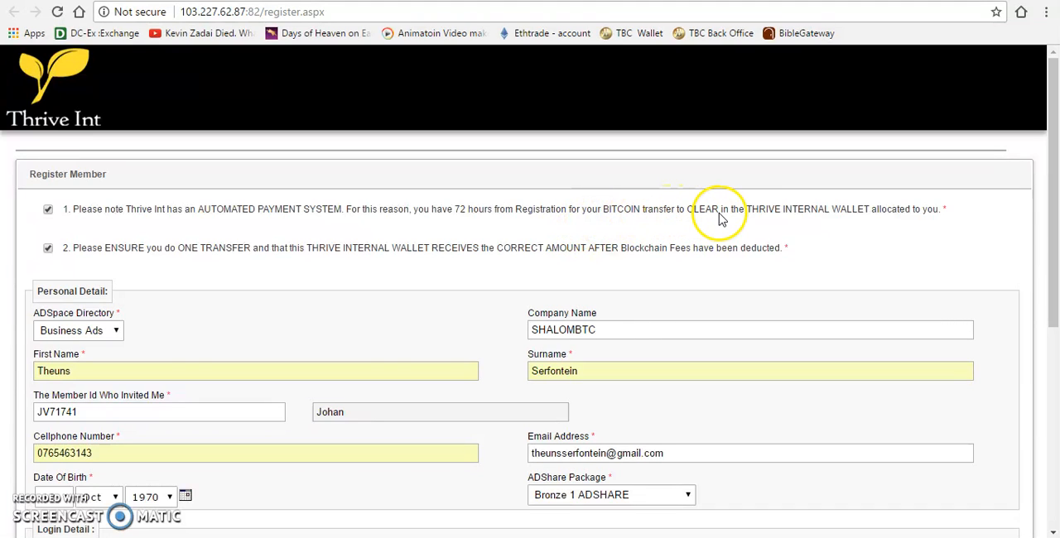
mouse_move(866, 226)
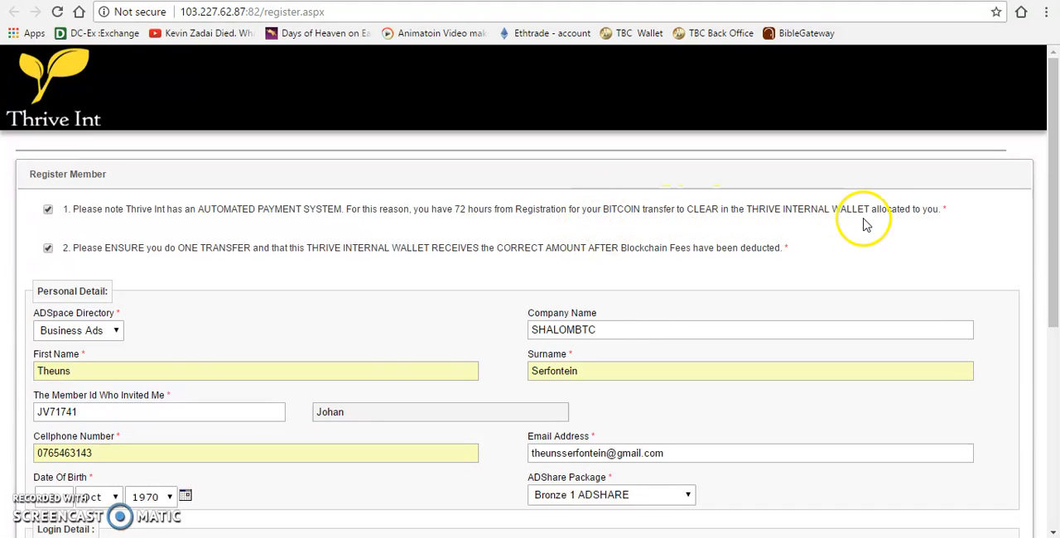
mouse_move(164, 257)
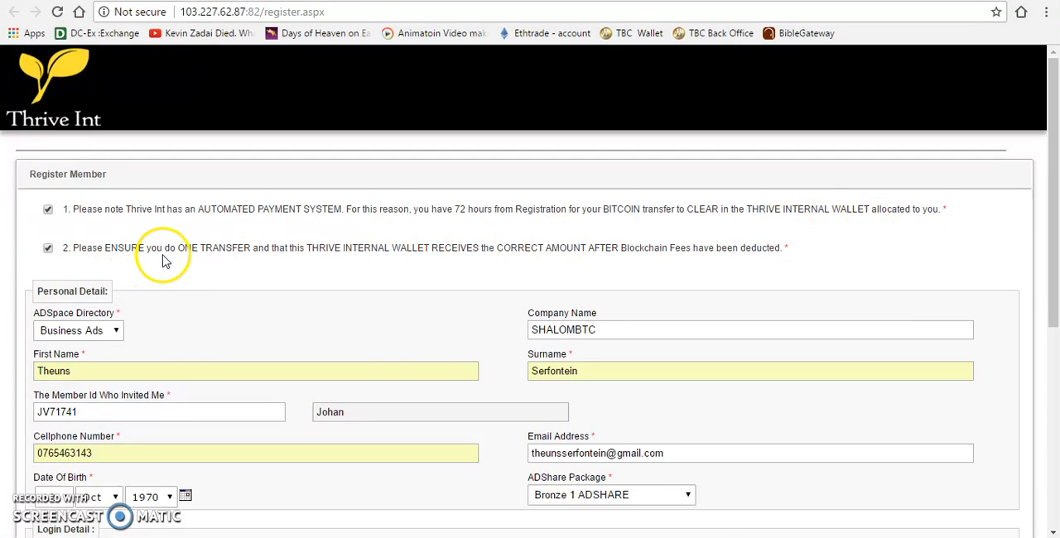
mouse_move(344, 263)
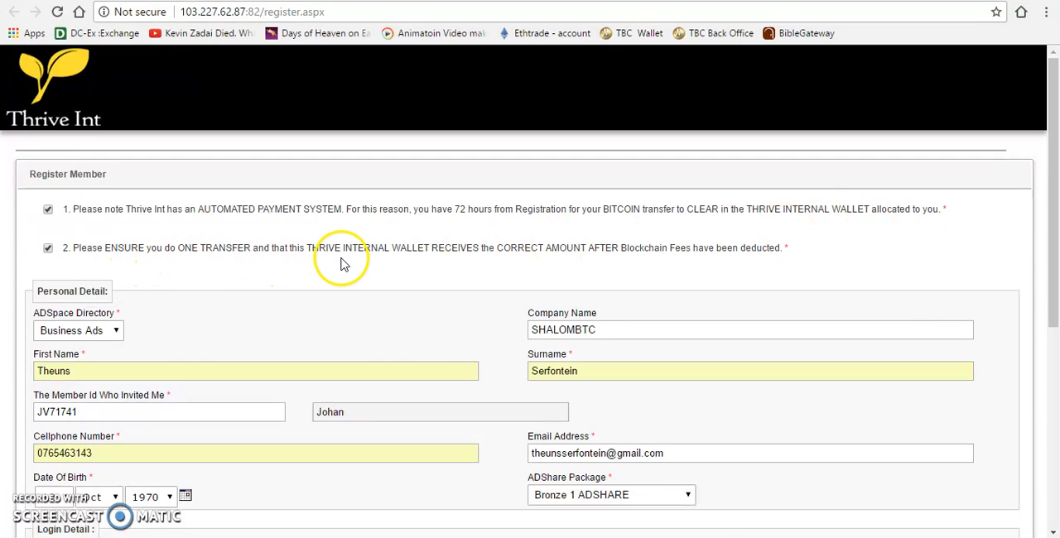
mouse_move(867, 262)
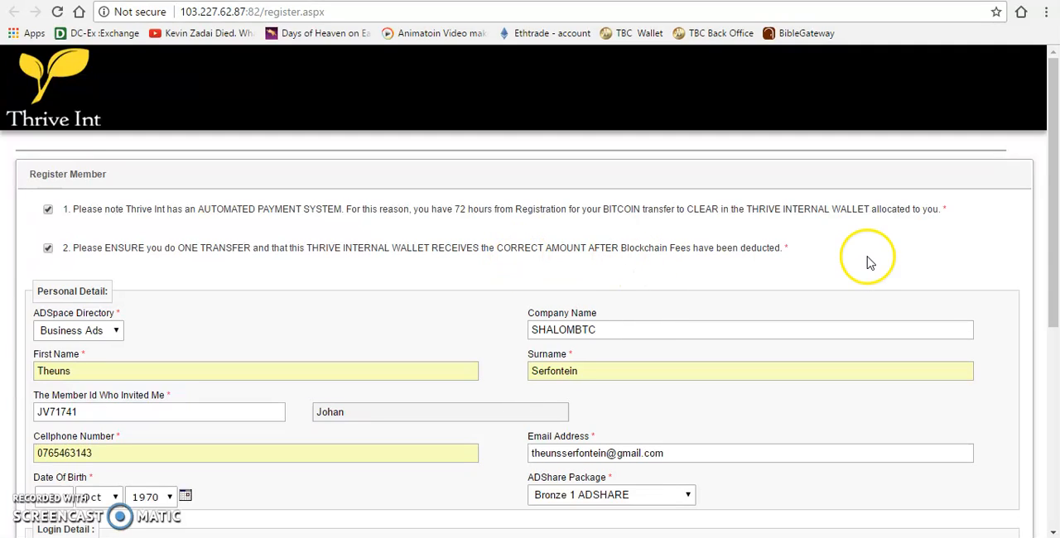
mouse_move(809, 263)
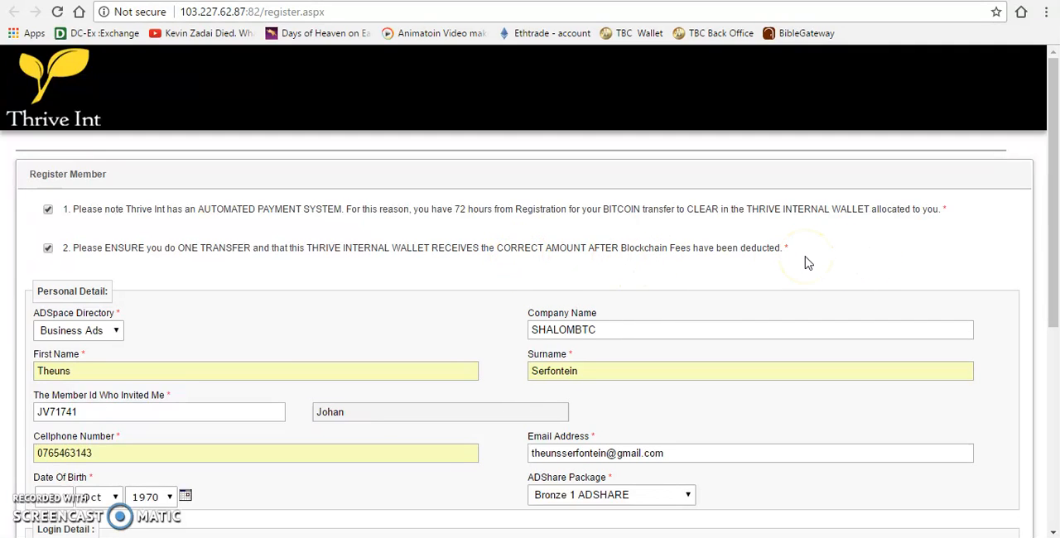
Step: Scroll to the bottom of the filled-in form and submit the registration again
scroll("down", 3)
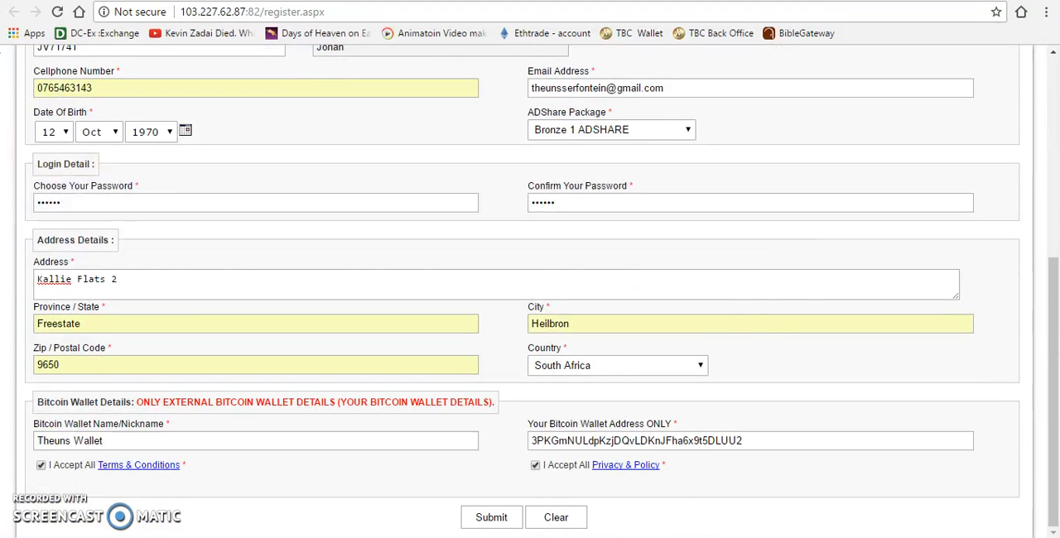
left_click(491, 516)
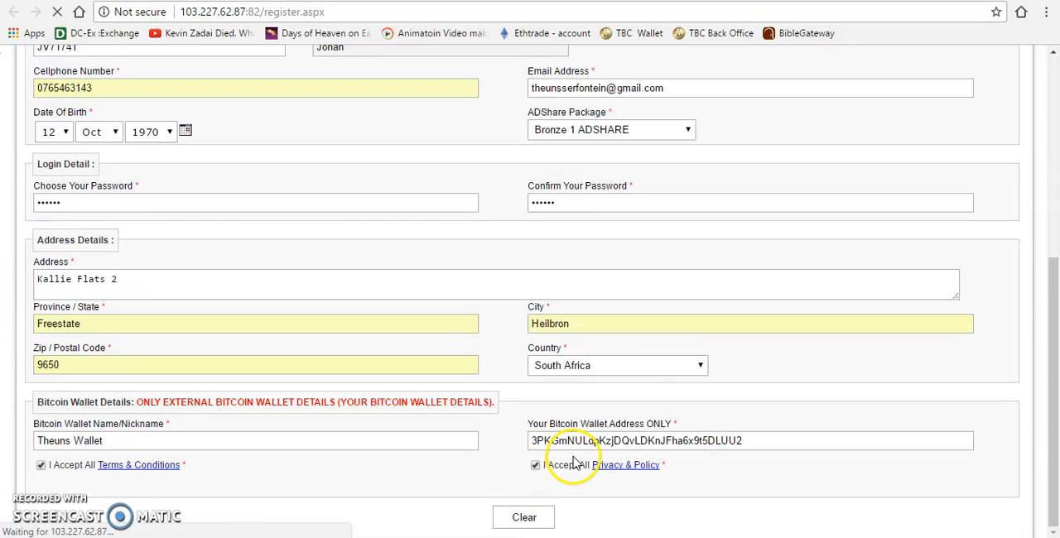
mouse_move(639, 504)
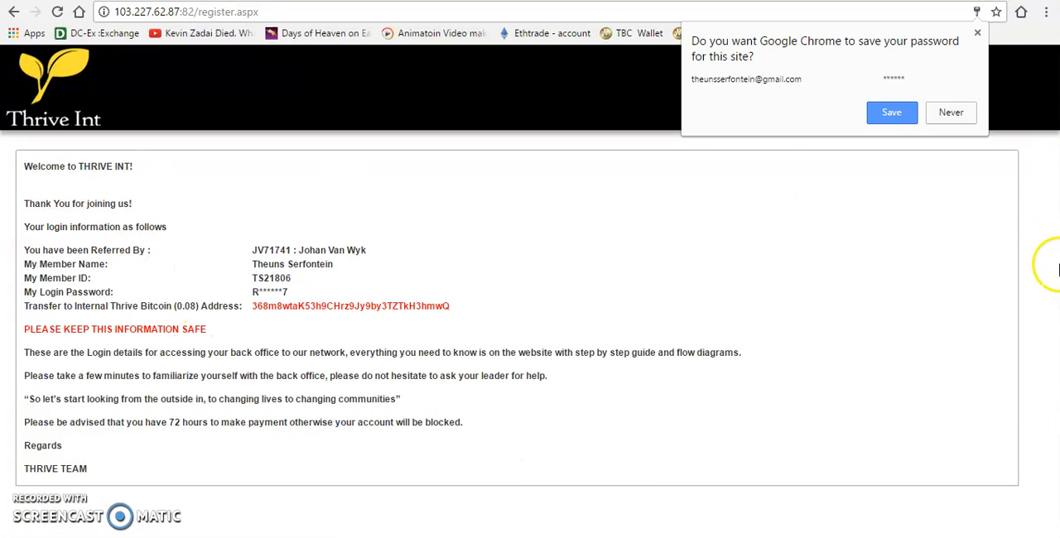
Step: Close Chrome's save-password popup to reveal the welcome page with member ID and Bitcoin address
left_click(951, 112)
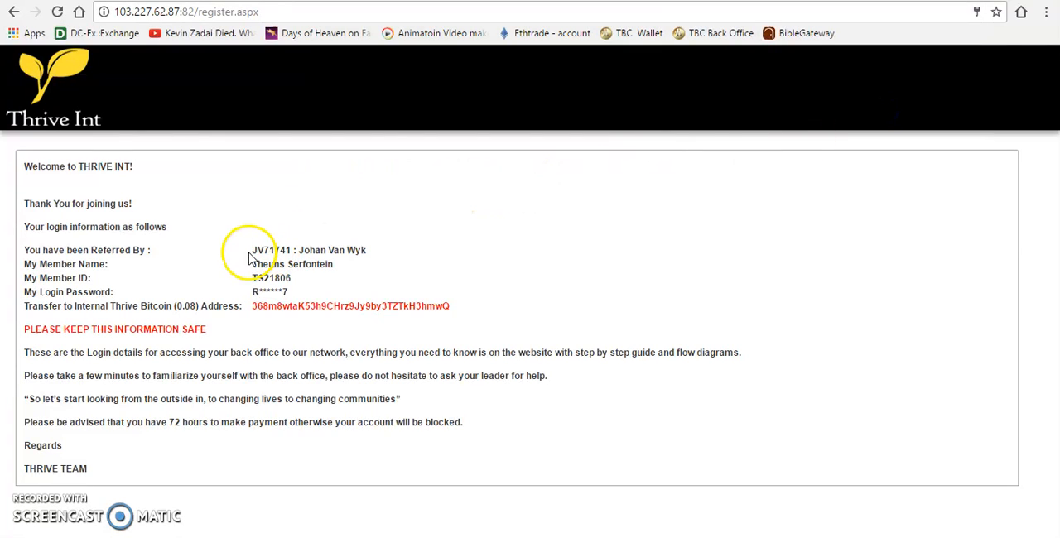
mouse_move(116, 251)
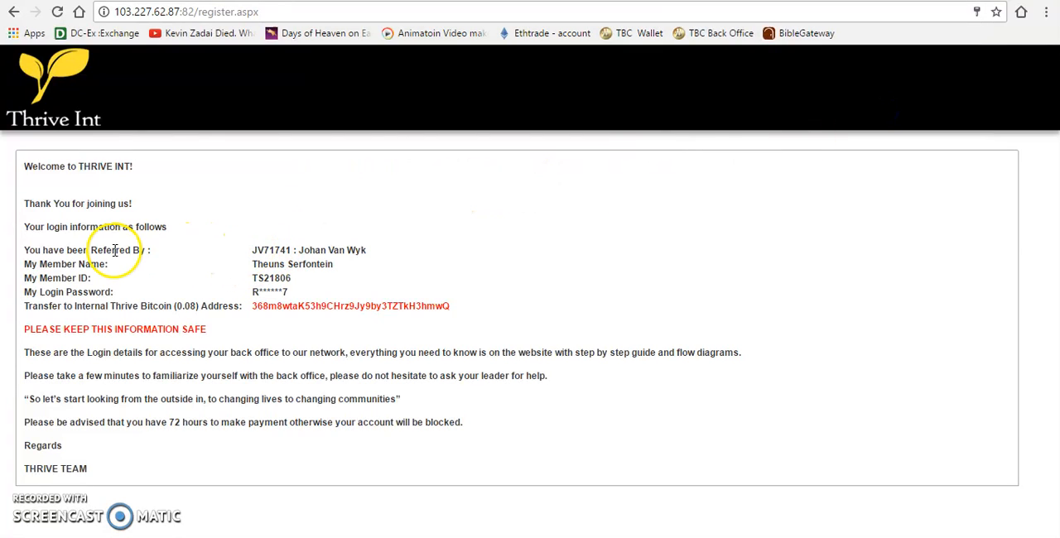
mouse_move(127, 165)
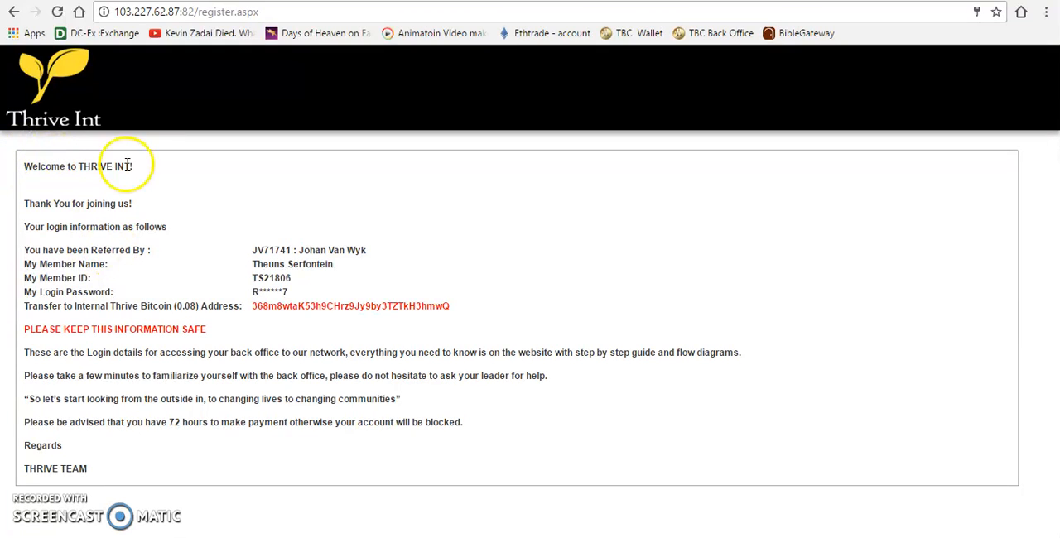
mouse_move(89, 278)
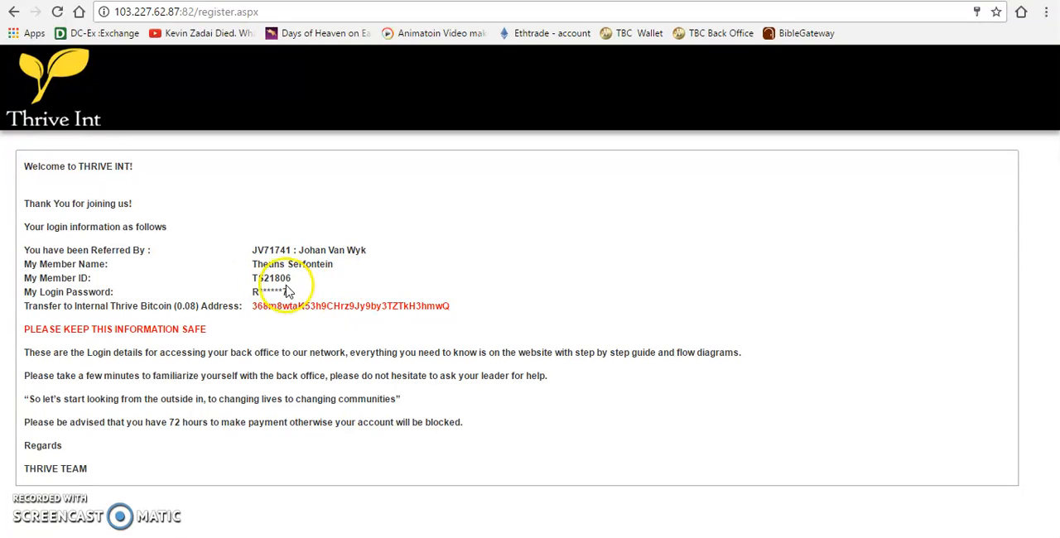
mouse_move(259, 307)
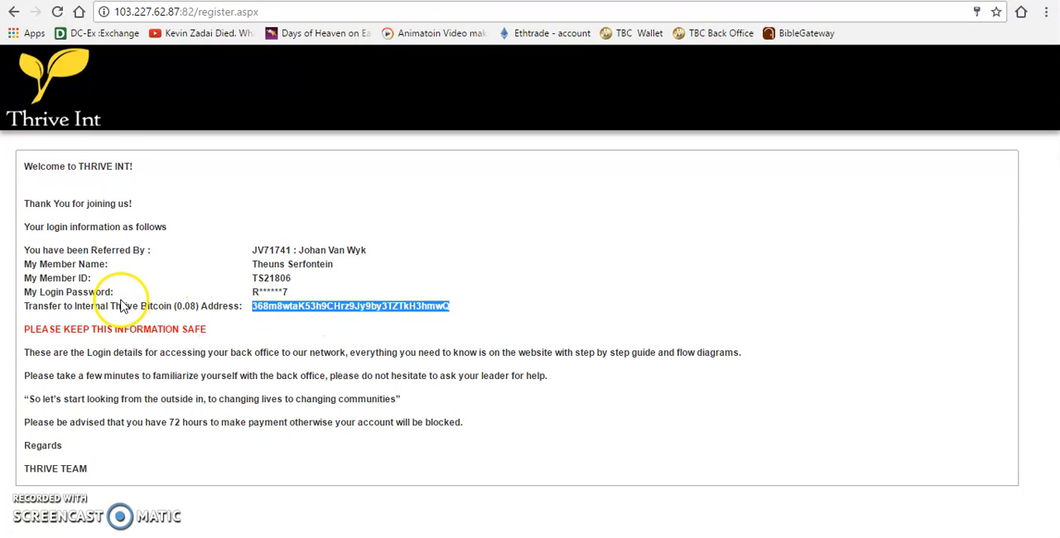
mouse_move(162, 310)
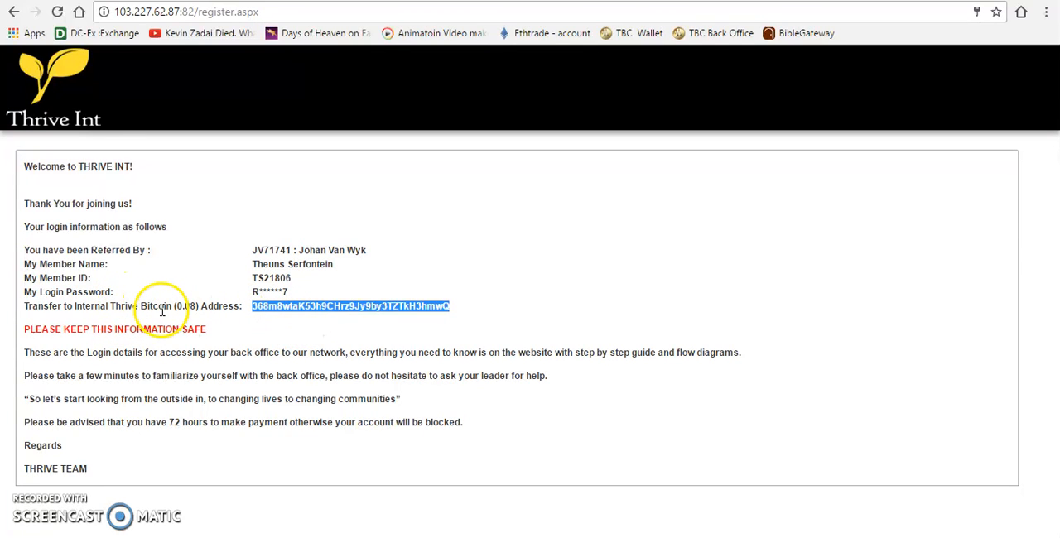
mouse_move(310, 340)
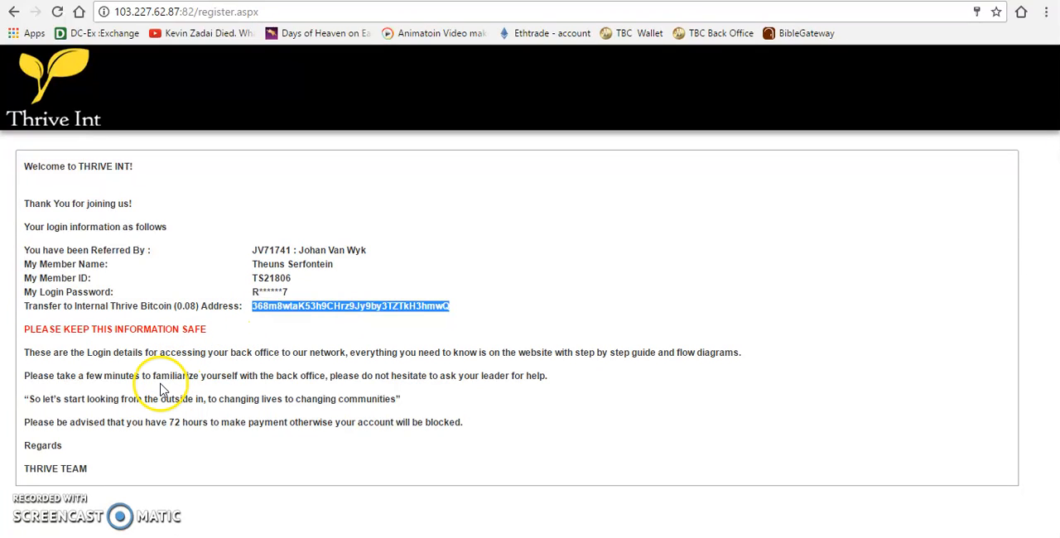
mouse_move(280, 389)
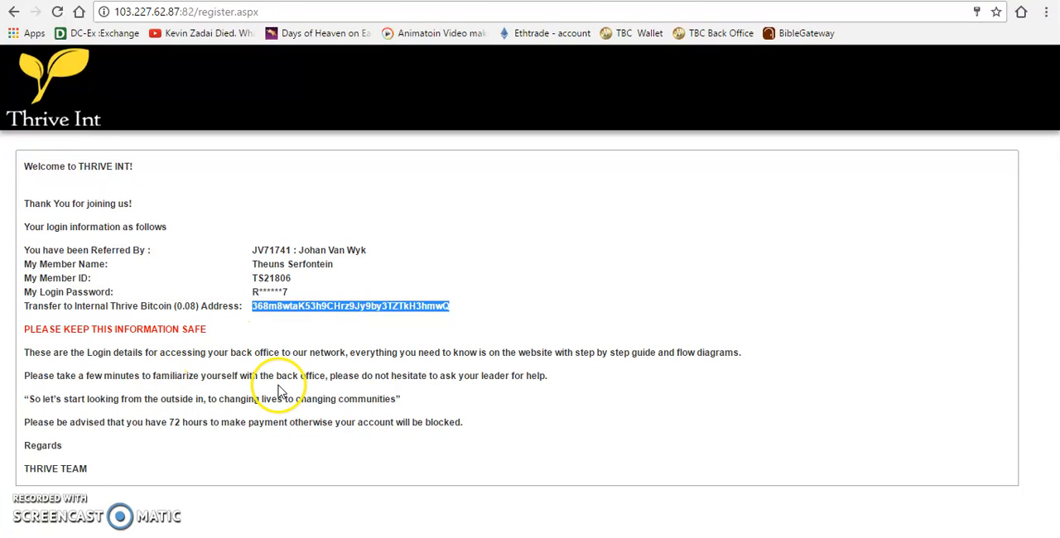
mouse_move(277, 365)
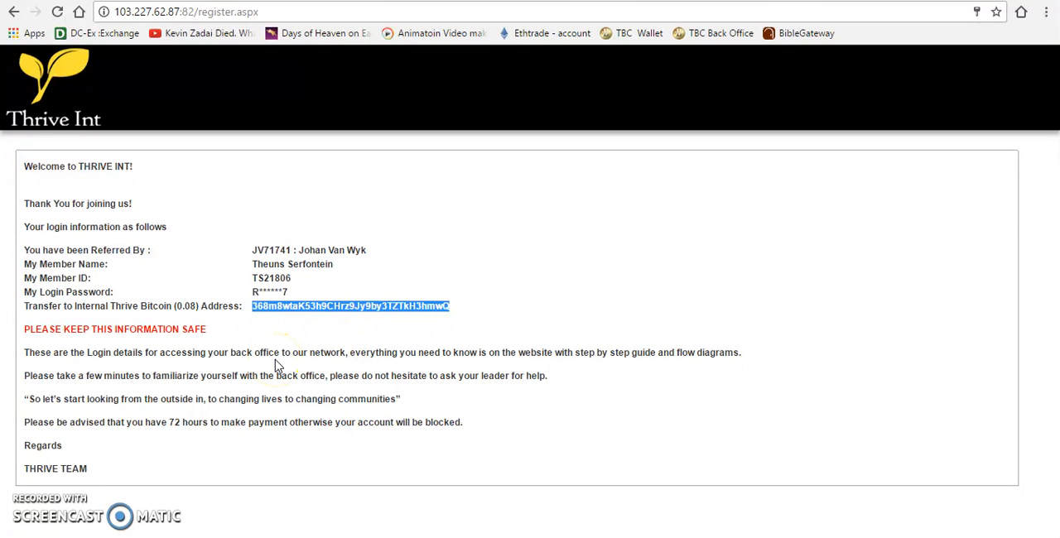
mouse_move(169, 435)
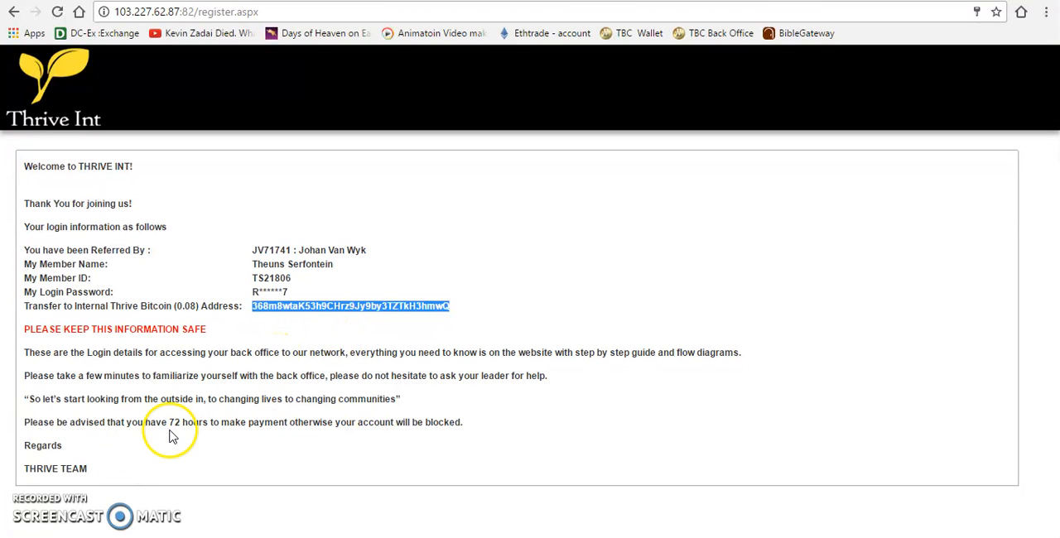